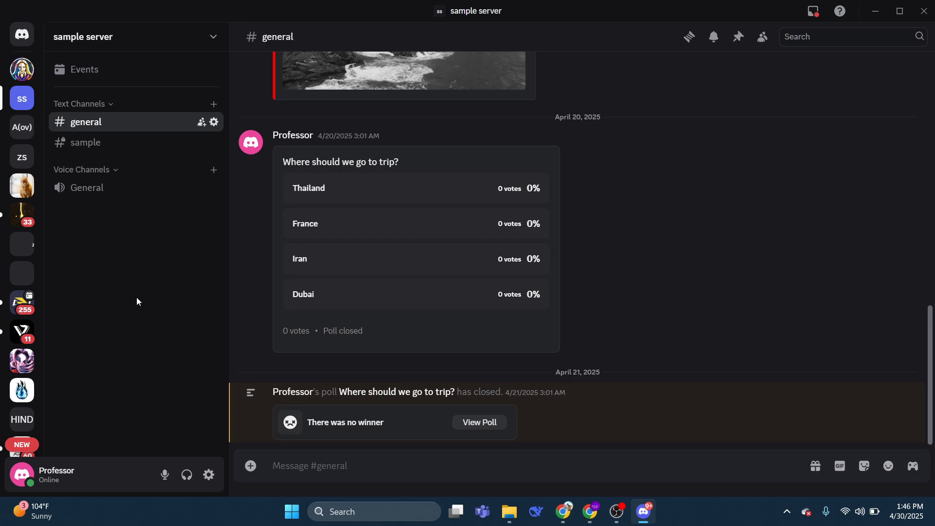
{"action": "mouse_move", "coordinate": [473, 279]}
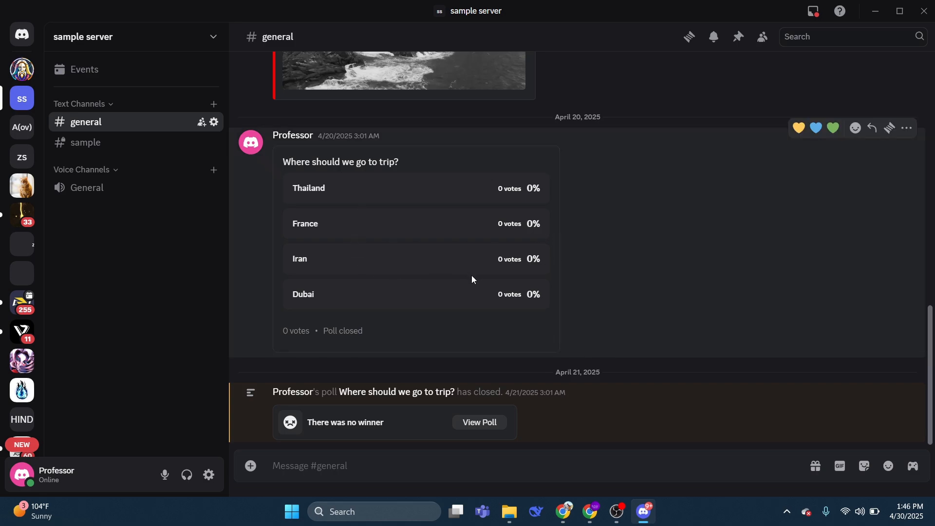
{"action": "mouse_move", "coordinate": [197, 243]}
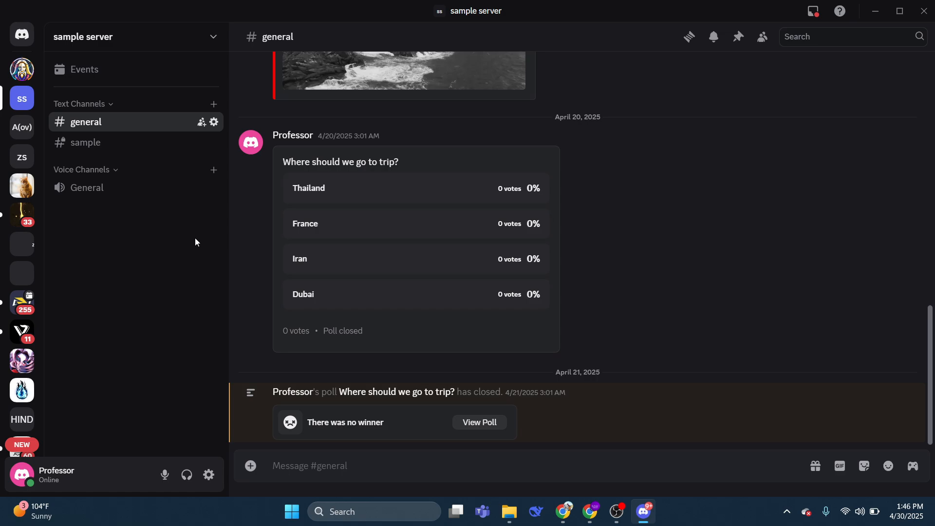
Step: Search Google for 'rhythm bot discord' and pick the Top.gg 'Add Rythm Discord Bot' result
{"action": "left_click", "coordinate": [563, 510]}
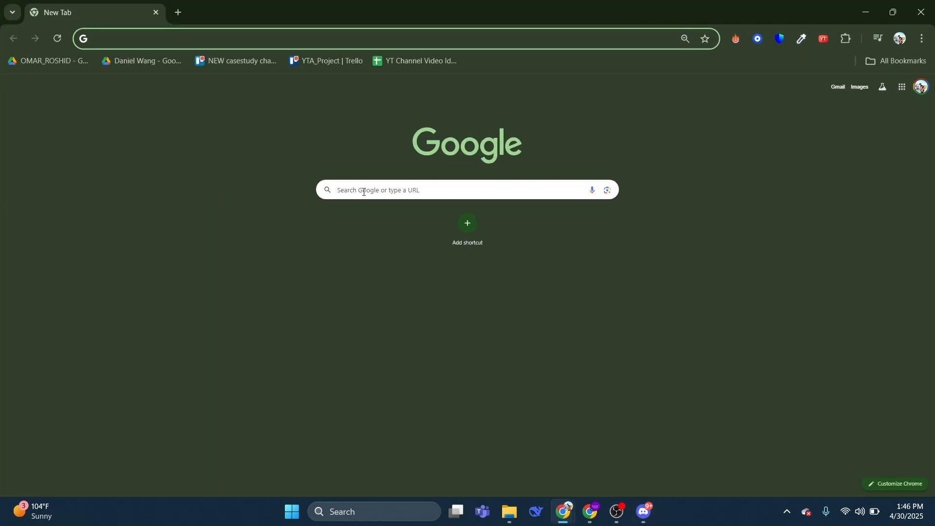
{"action": "type", "text": "rhythm bot discord"}
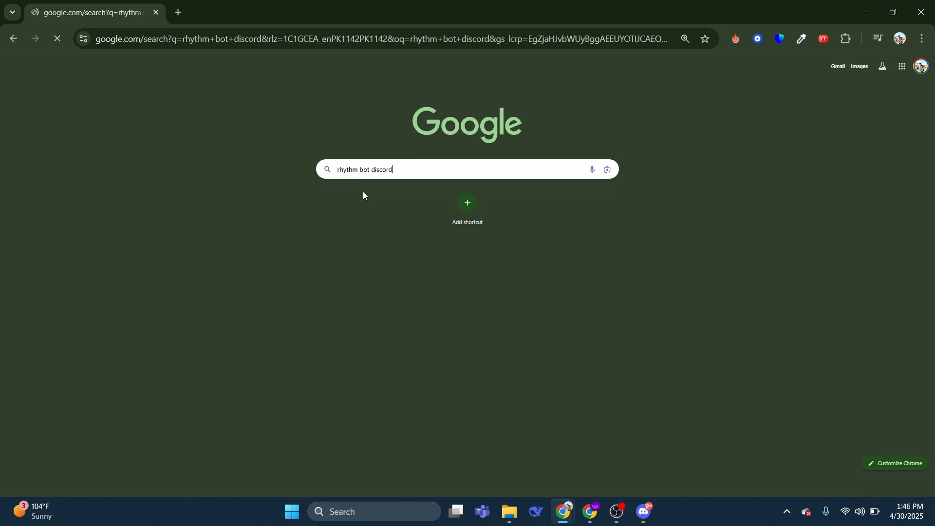
{"action": "key", "text": "Enter"}
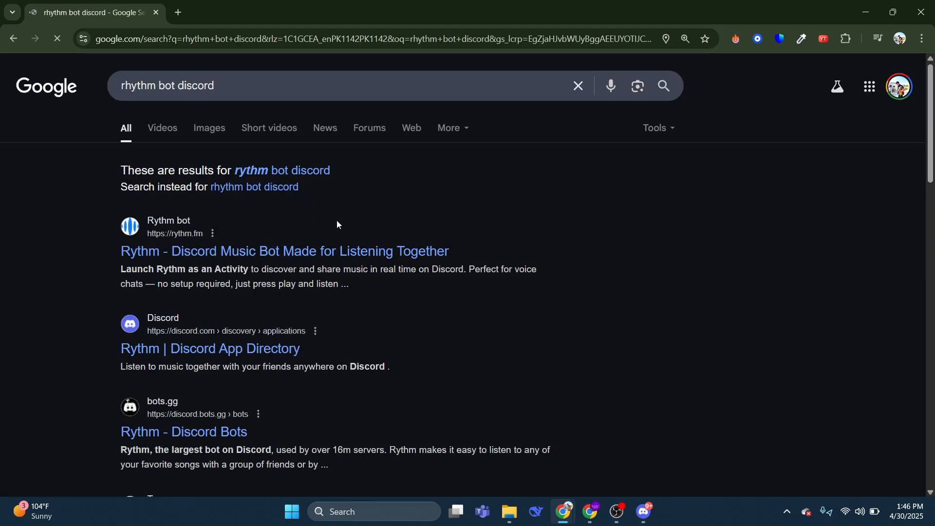
{"action": "scroll", "scroll_direction": "down", "scroll_amount": 3}
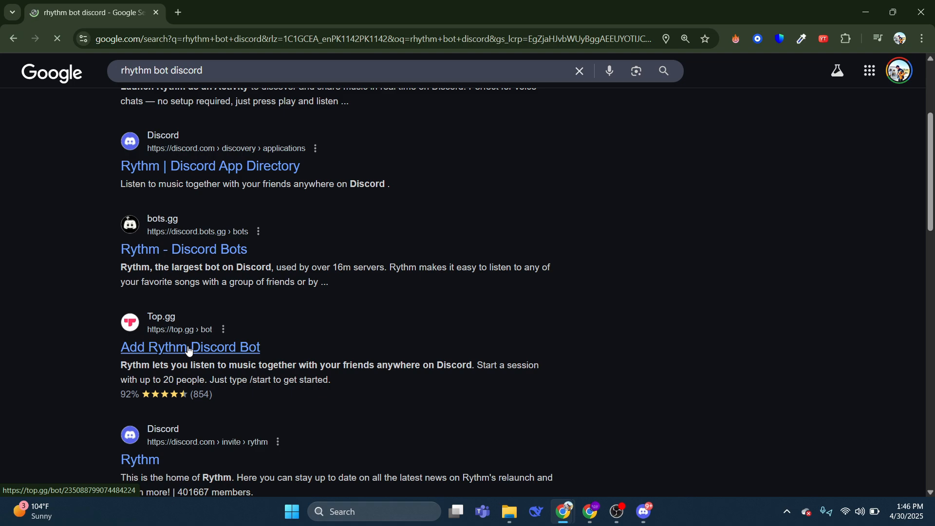
{"action": "left_click", "coordinate": [189, 347]}
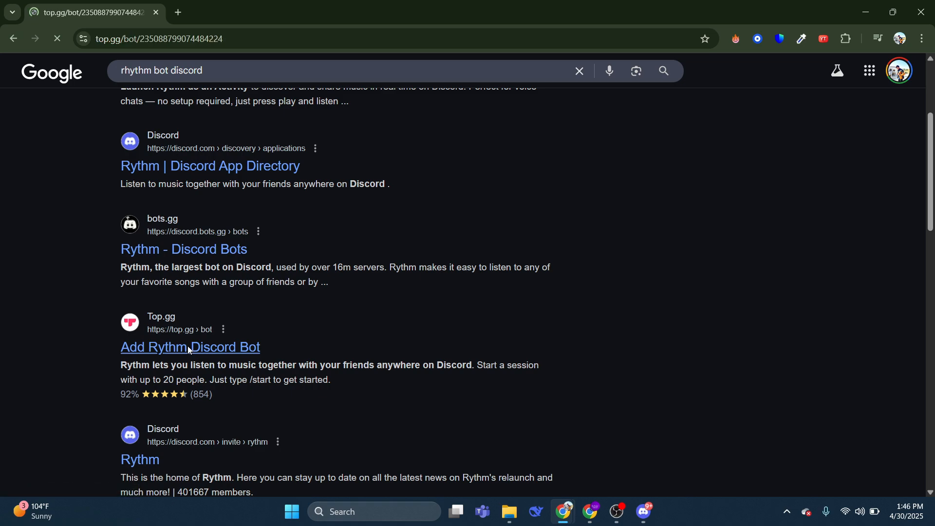
Step: Invite Rythm from its Top.gg listing, launching Discord's authorization tab
{"action": "left_click", "coordinate": [190, 347]}
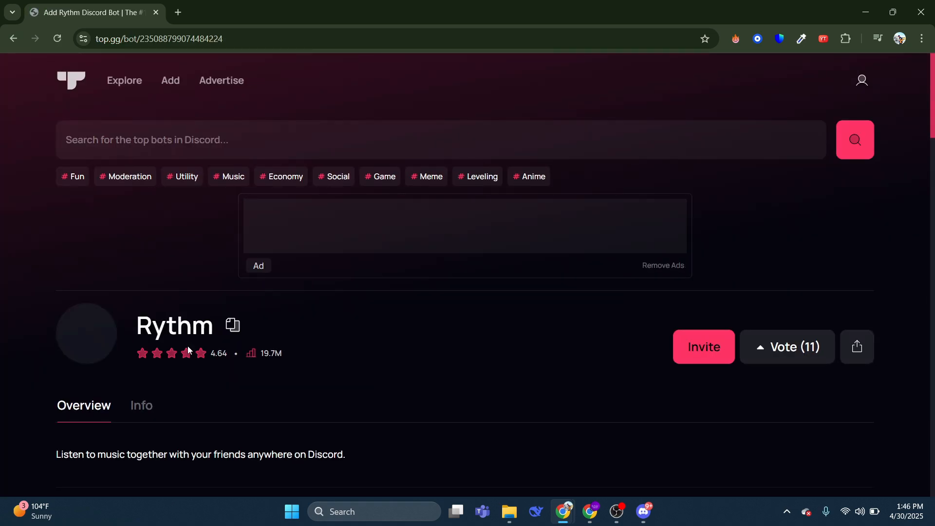
{"action": "left_click", "coordinate": [857, 347]}
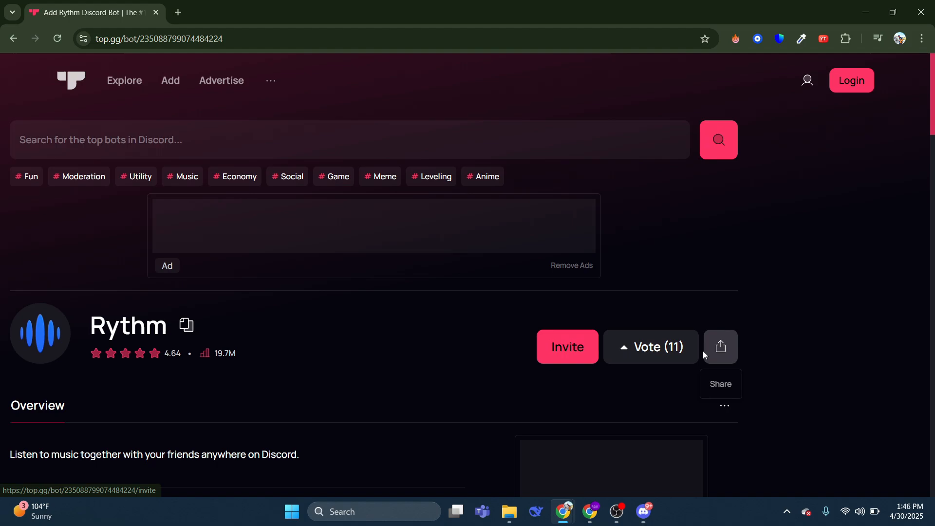
{"action": "left_click", "coordinate": [567, 347]}
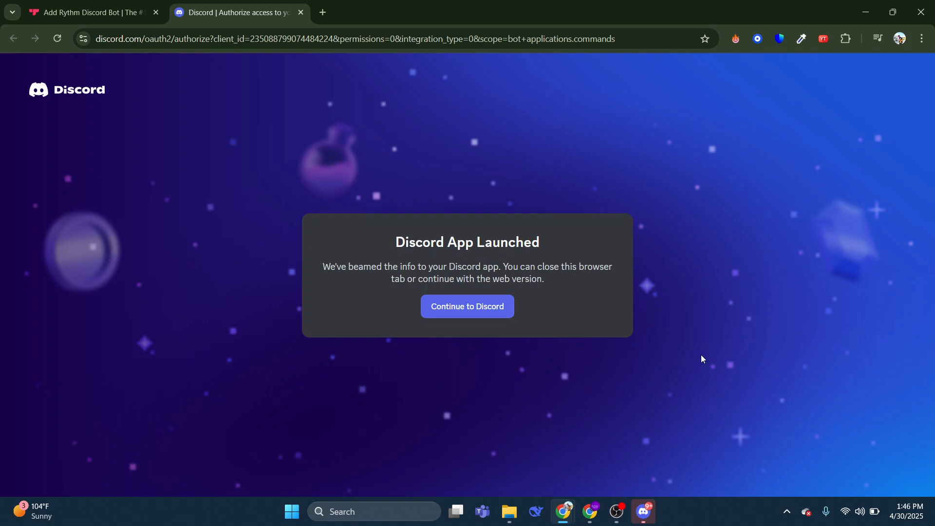
Step: Continue to Discord, pick sample server in Add to Server, and authorize Rythm
{"action": "left_click", "coordinate": [468, 306]}
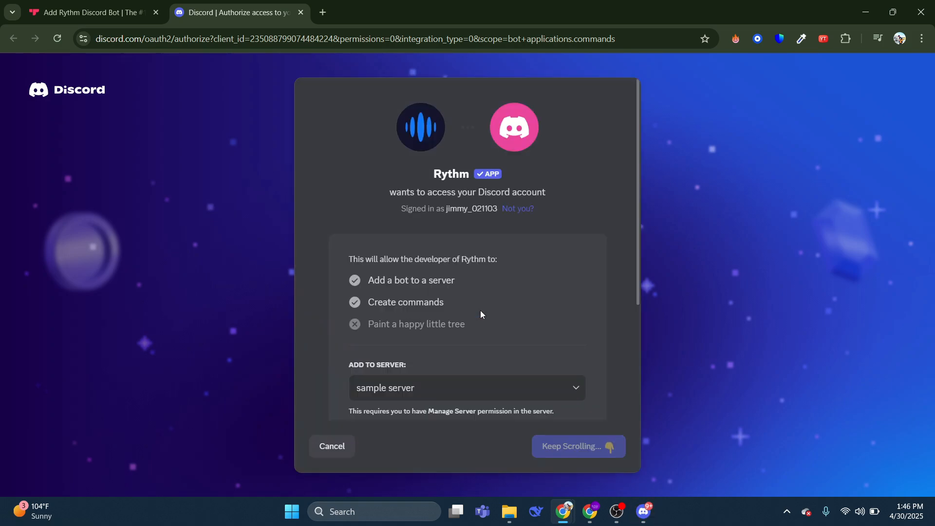
{"action": "left_click", "coordinate": [467, 388]}
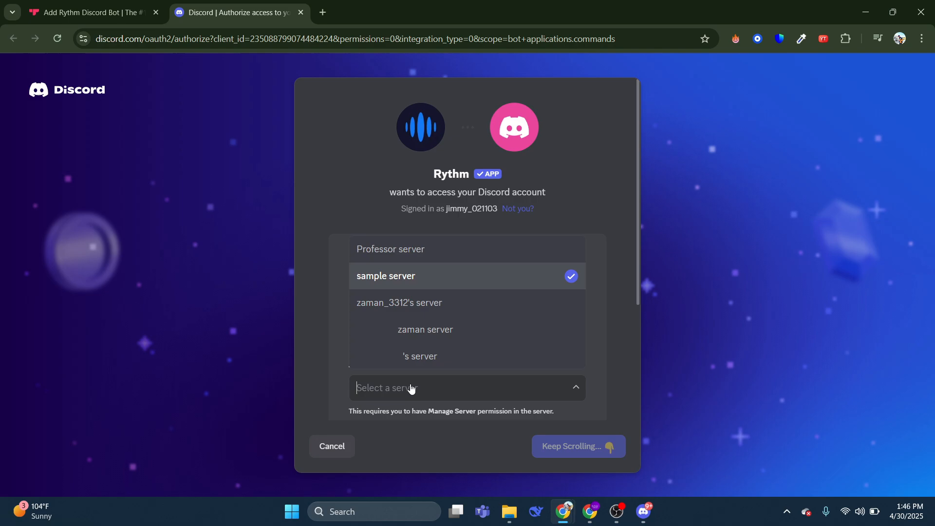
{"action": "left_click", "coordinate": [386, 275]}
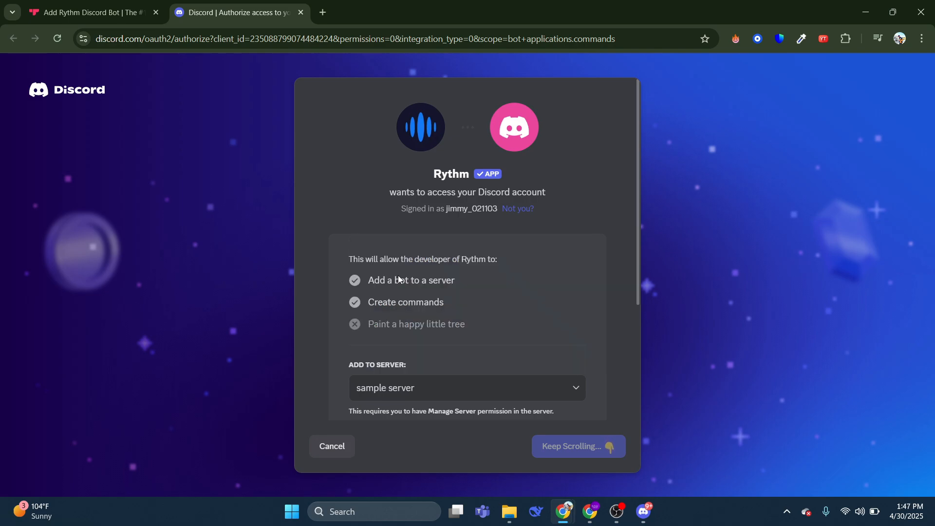
{"action": "scroll", "scroll_direction": "down", "scroll_amount": 3}
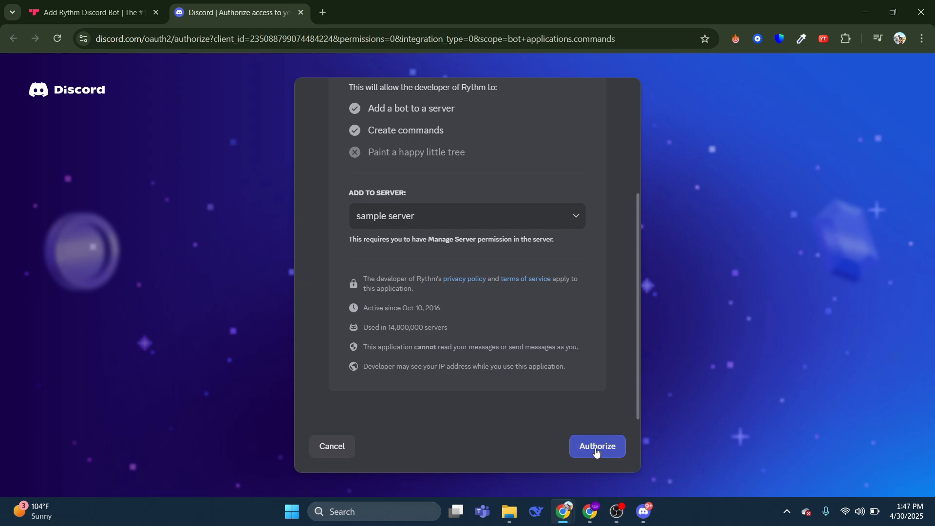
{"action": "left_click", "coordinate": [597, 446]}
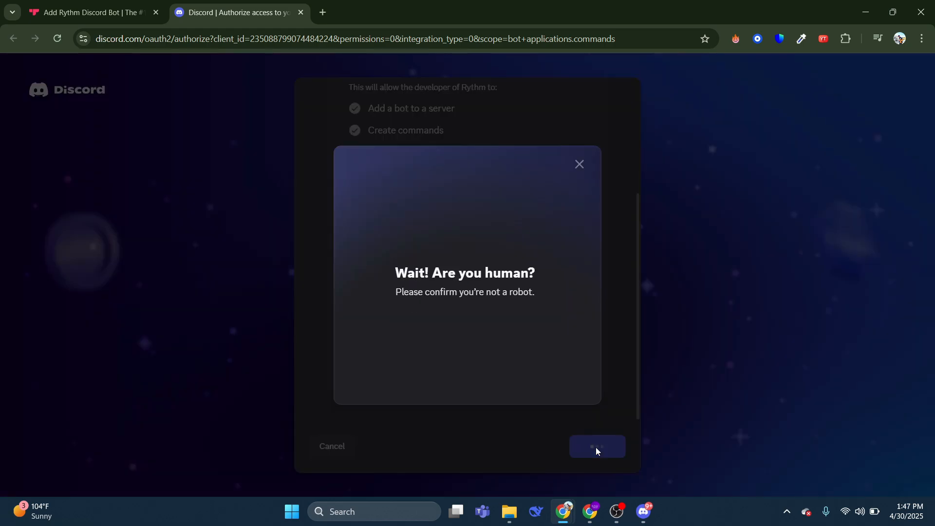
Step: Tick the hCaptcha 'I am human' checkbox so Rythm is added to sample server
{"action": "left_click", "coordinate": [597, 446]}
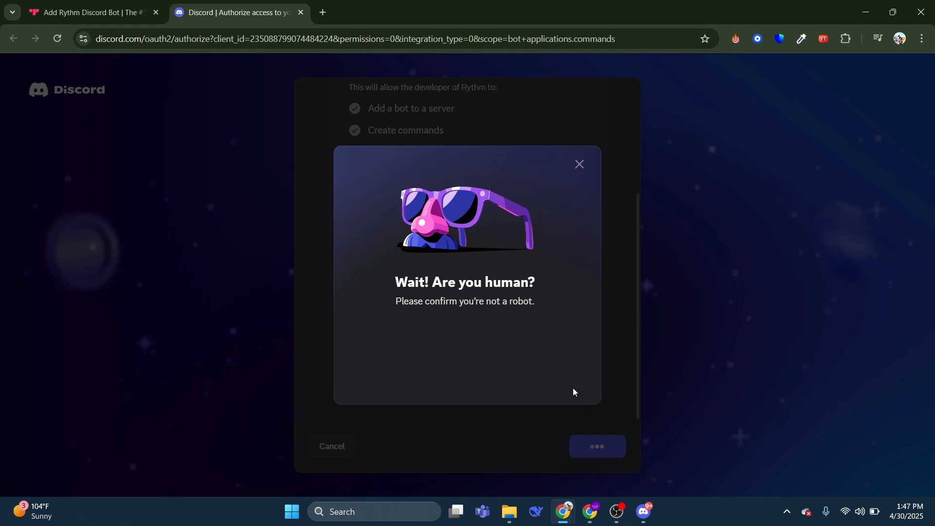
{"action": "mouse_move", "coordinate": [523, 376]}
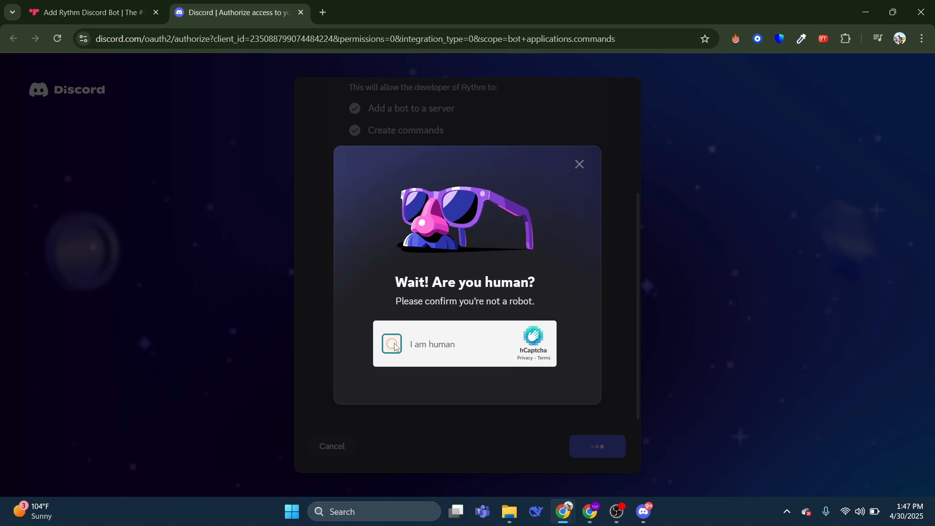
{"action": "left_click", "coordinate": [392, 344]}
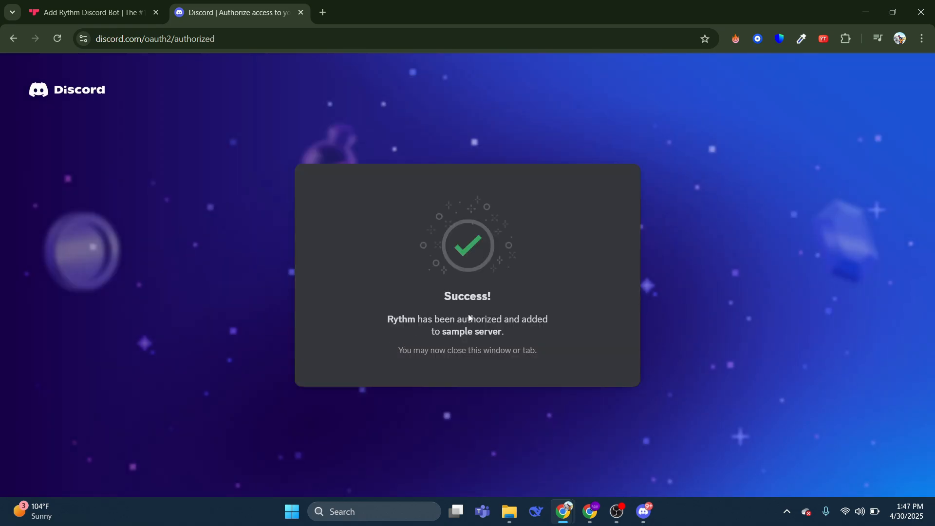
{"action": "mouse_move", "coordinate": [479, 294]}
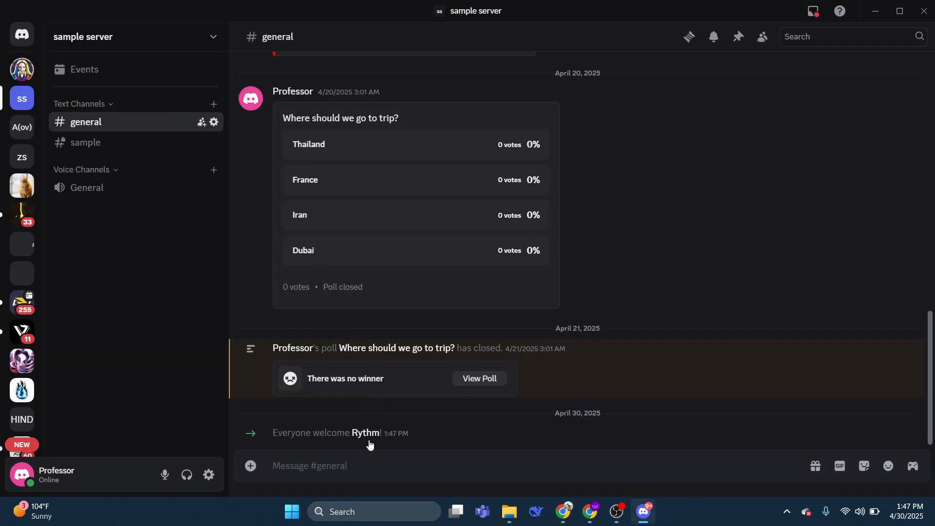
{"action": "mouse_move", "coordinate": [363, 443]}
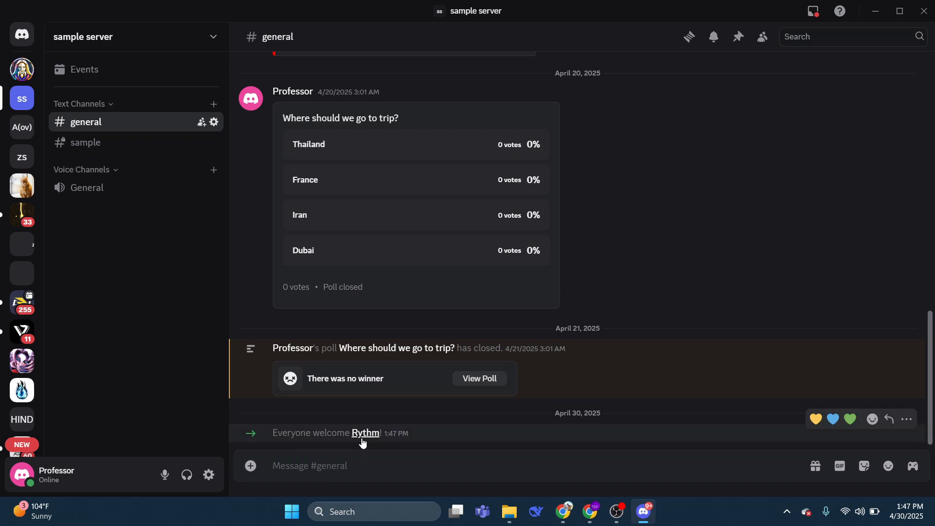
Step: Send Rythm's /help command in #general so it posts its command list
{"action": "left_click", "coordinate": [309, 465]}
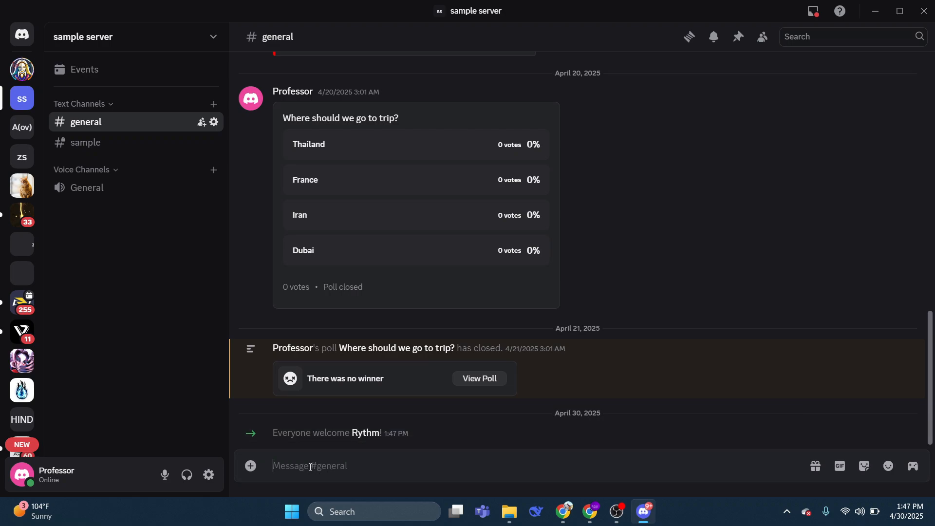
{"action": "mouse_move", "coordinate": [324, 448]}
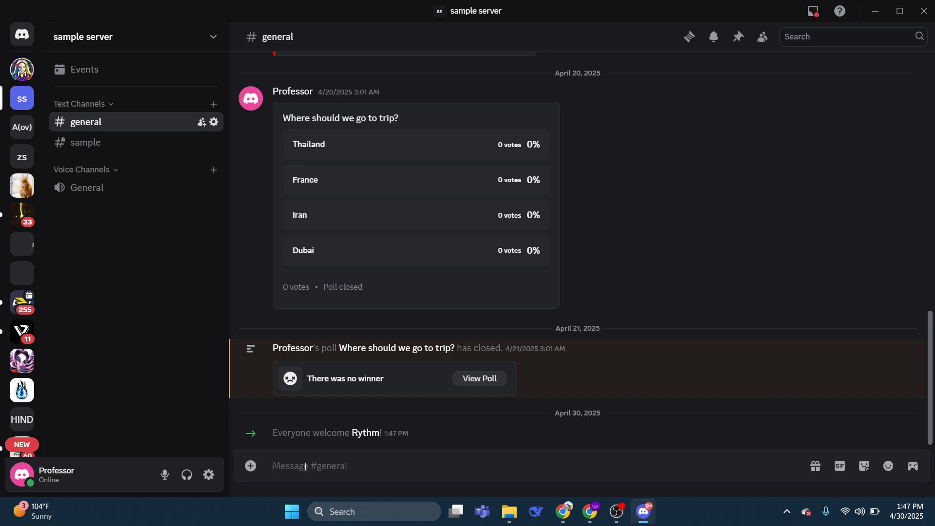
{"action": "type", "text": "/"}
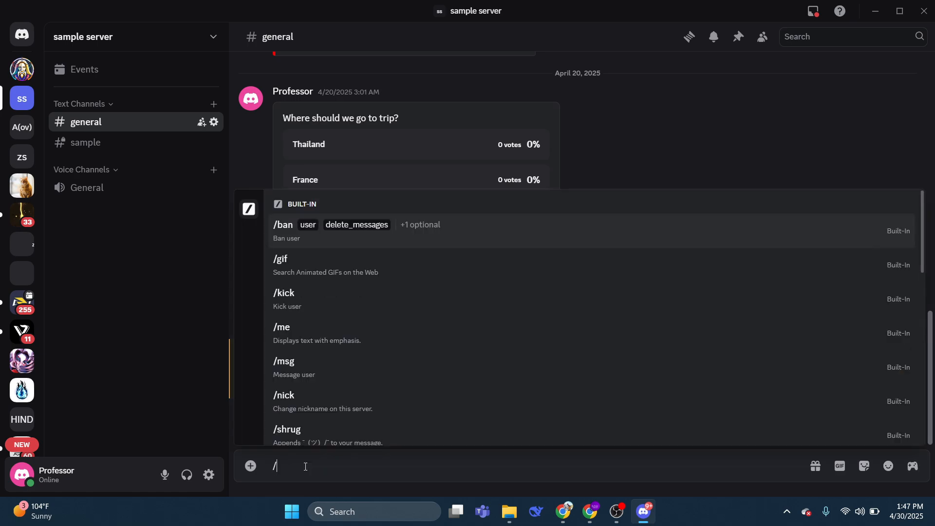
{"action": "type", "text": "help"}
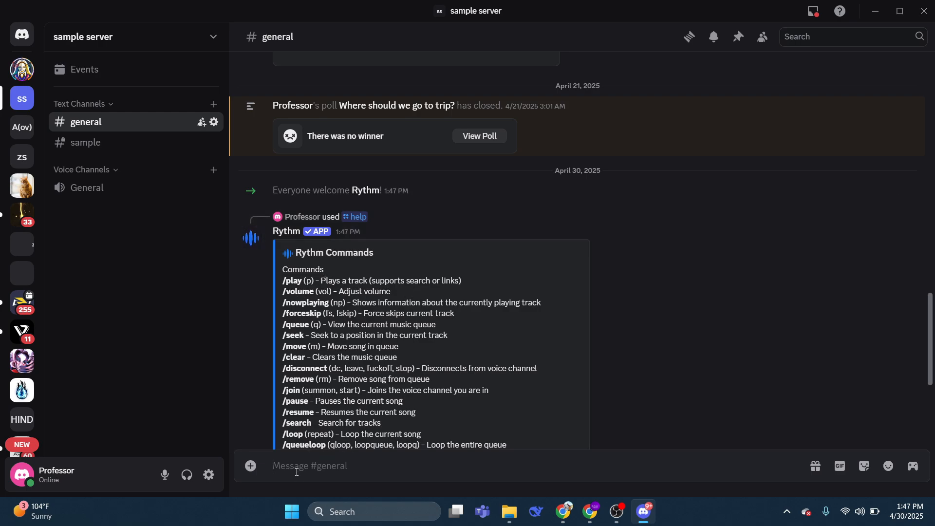
Step: Send Rythm's /play command with the song 'baby' from the General voice channel
{"action": "type", "text": "/"}
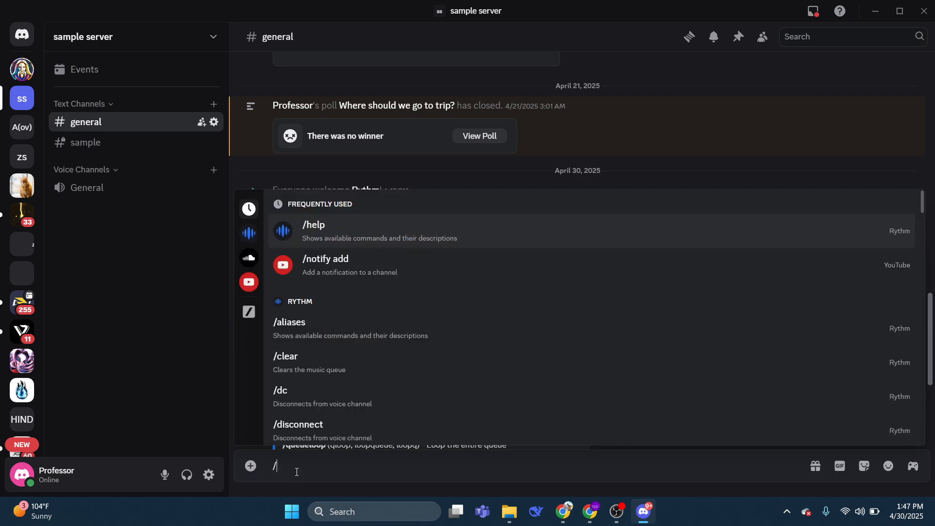
{"action": "type", "text": "play song baby"}
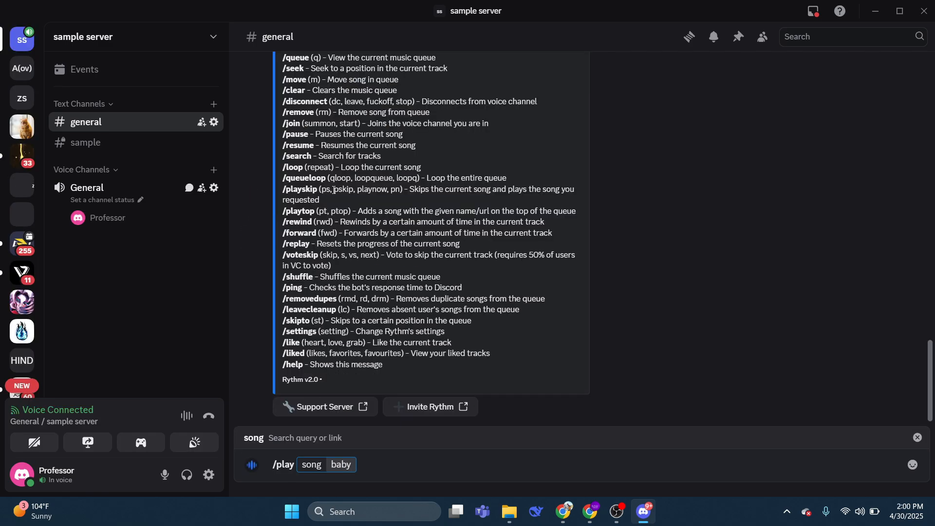
{"action": "key", "text": "Enter"}
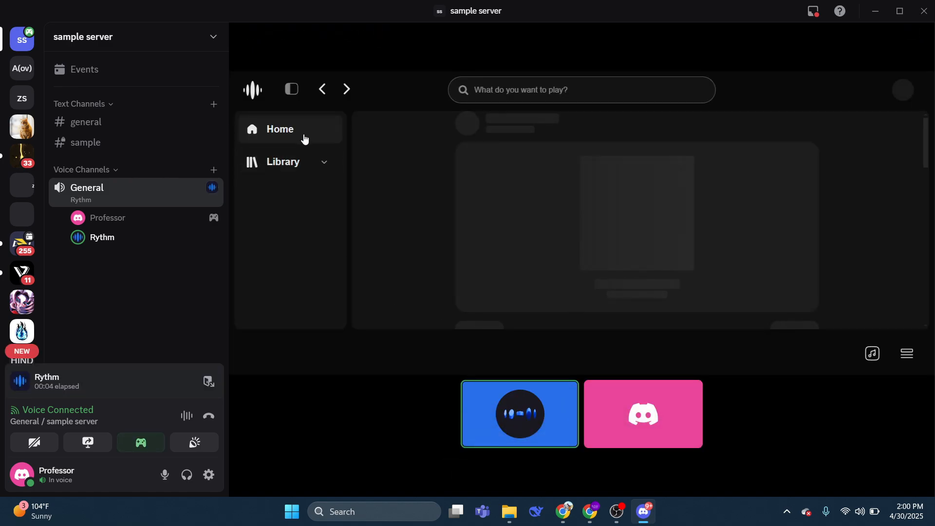
Step: Enter 'baby by justin bieber' in Rythm's 'What artist do you want to play?' search
{"action": "left_click", "coordinate": [581, 90]}
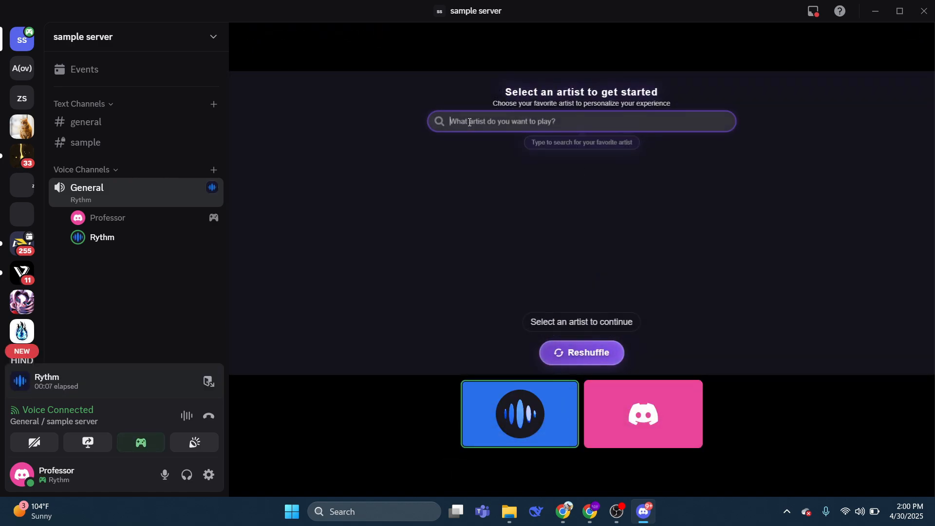
{"action": "type", "text": "baby by justin bie"}
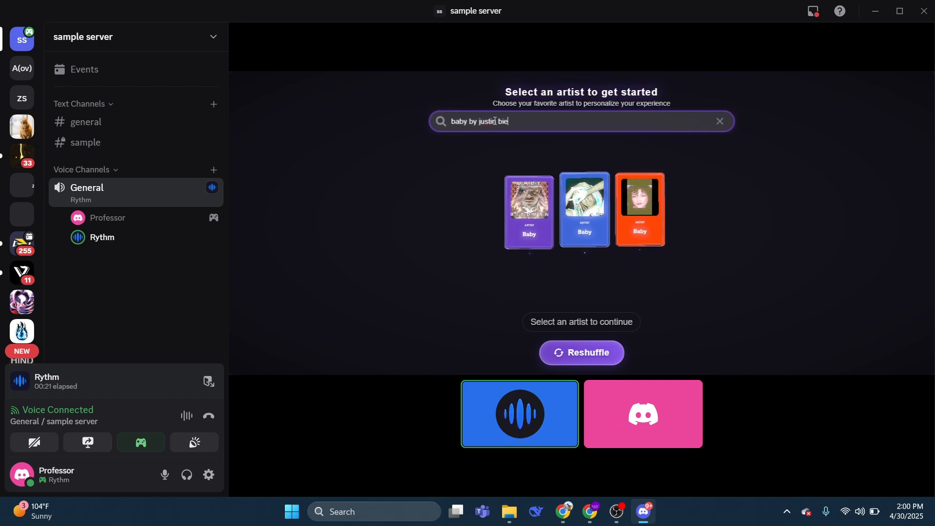
{"action": "type", "text": "ber"}
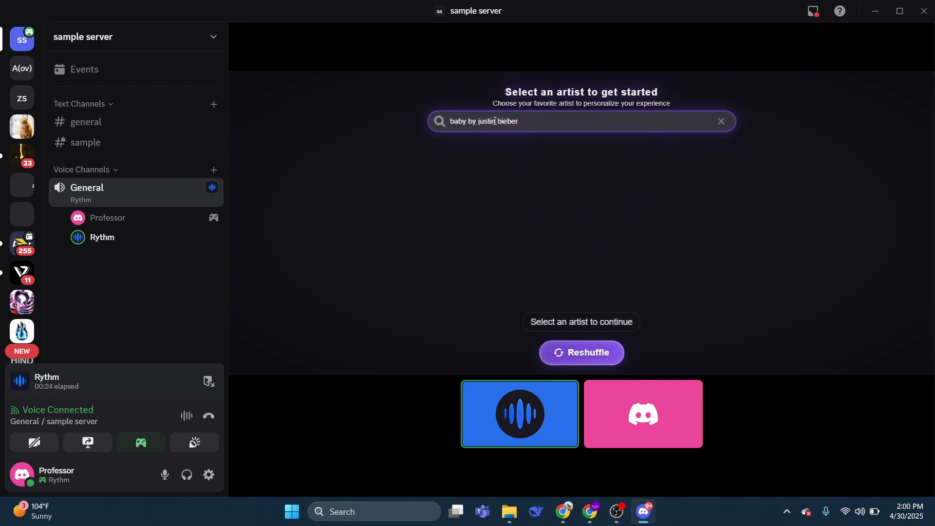